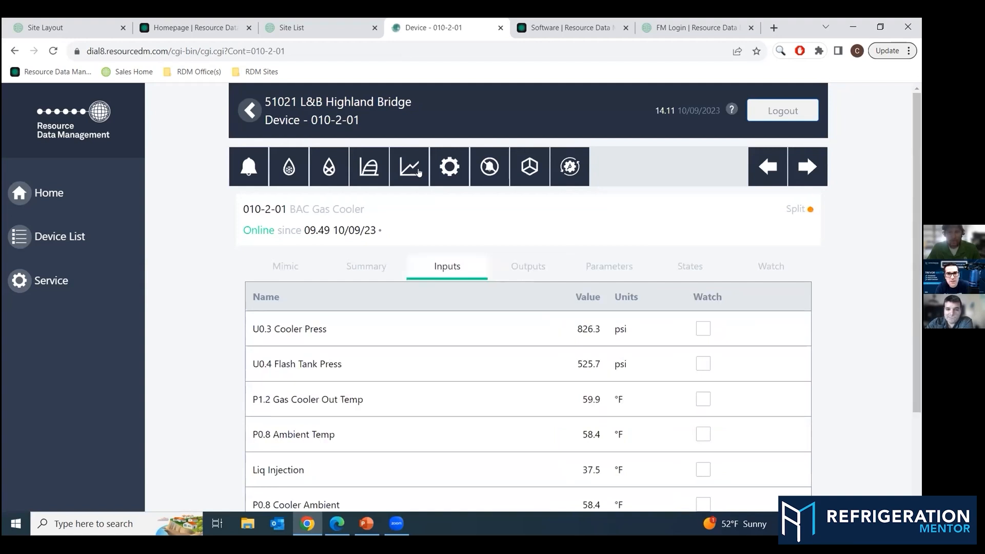
Show the past-day trend graph for the gas cooler's U0.3 Cooler Press reading
{"action": "left_click", "coordinate": [409, 166]}
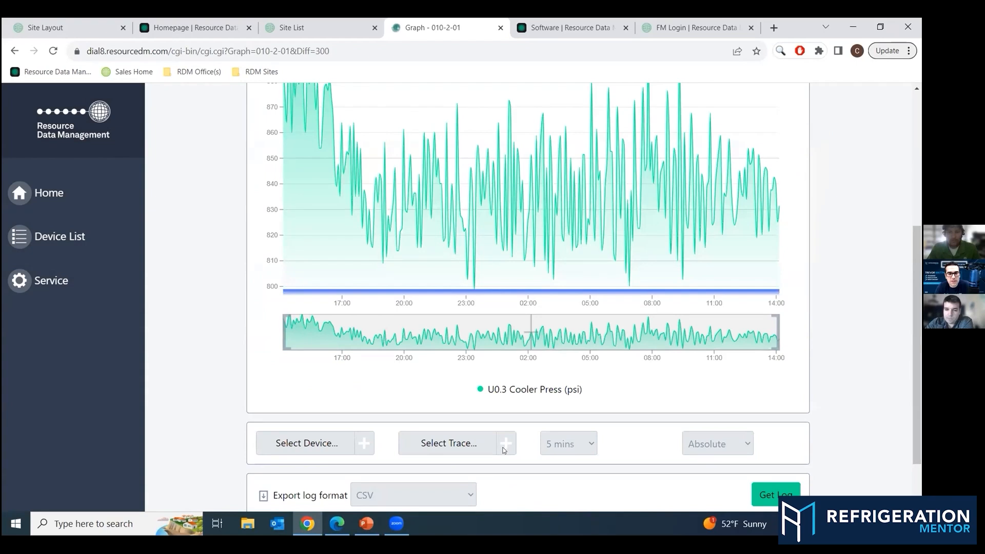
{"action": "mouse_move", "coordinate": [152, 239]}
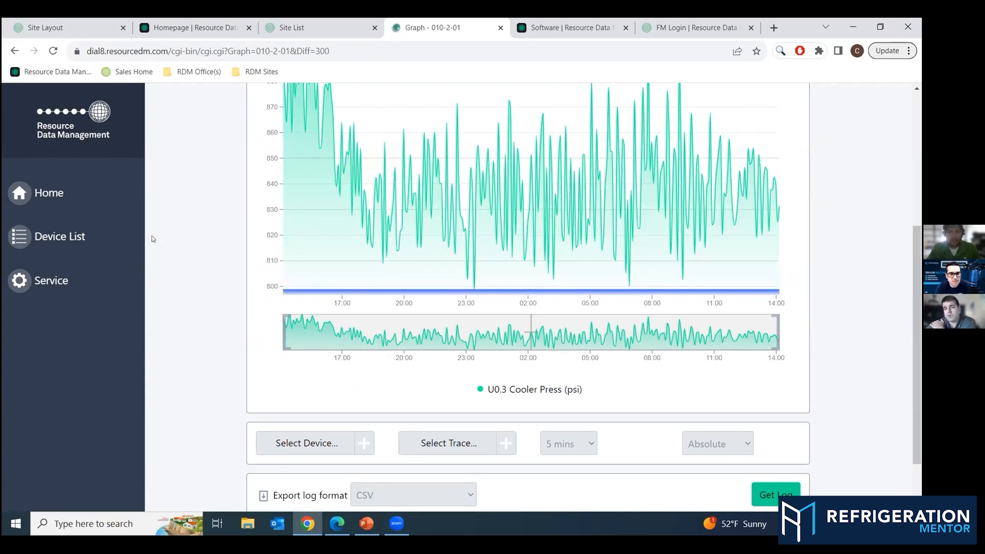
{"action": "mouse_move", "coordinate": [355, 316]}
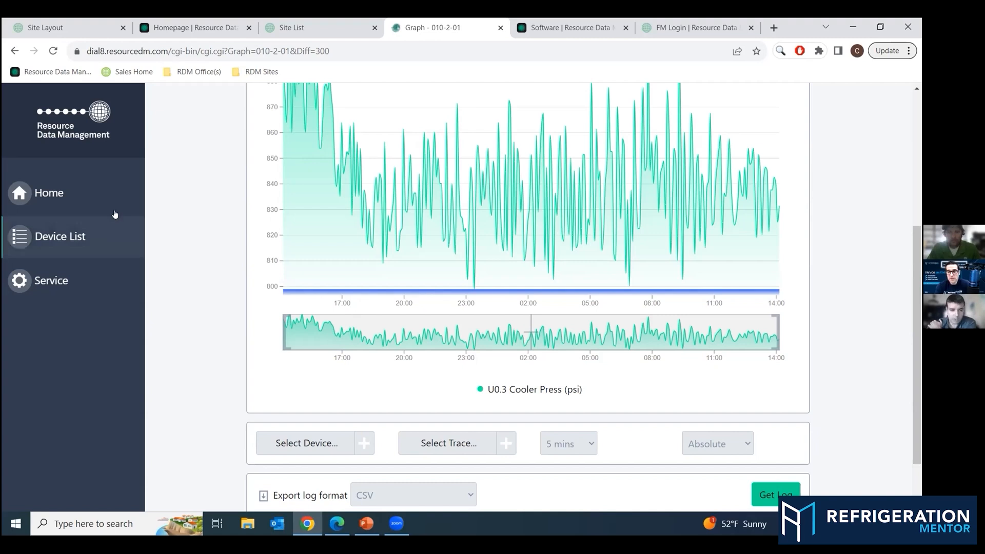
Return to the device list and filter it to the Control Boards category to reach MainBrd 1
{"action": "left_click", "coordinate": [48, 192]}
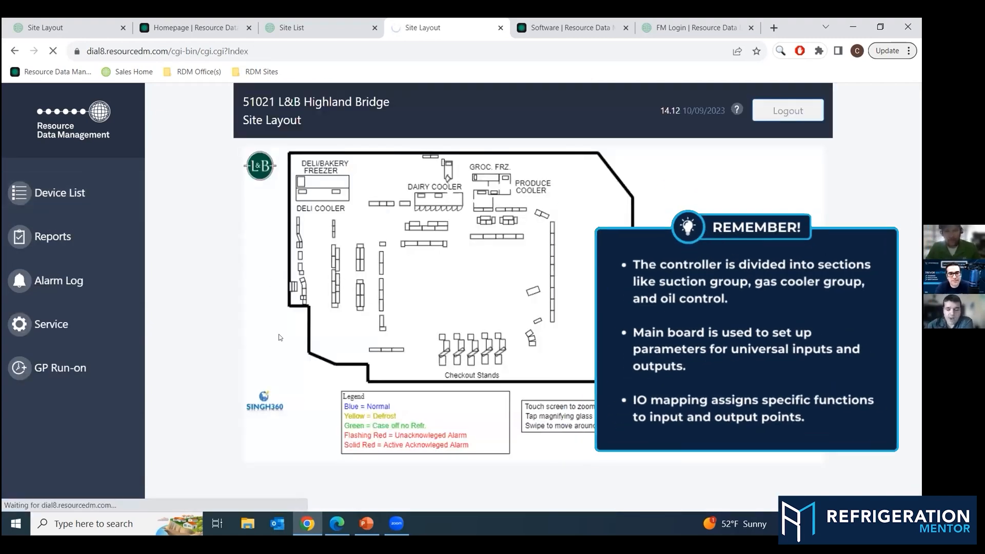
{"action": "left_click", "coordinate": [59, 193]}
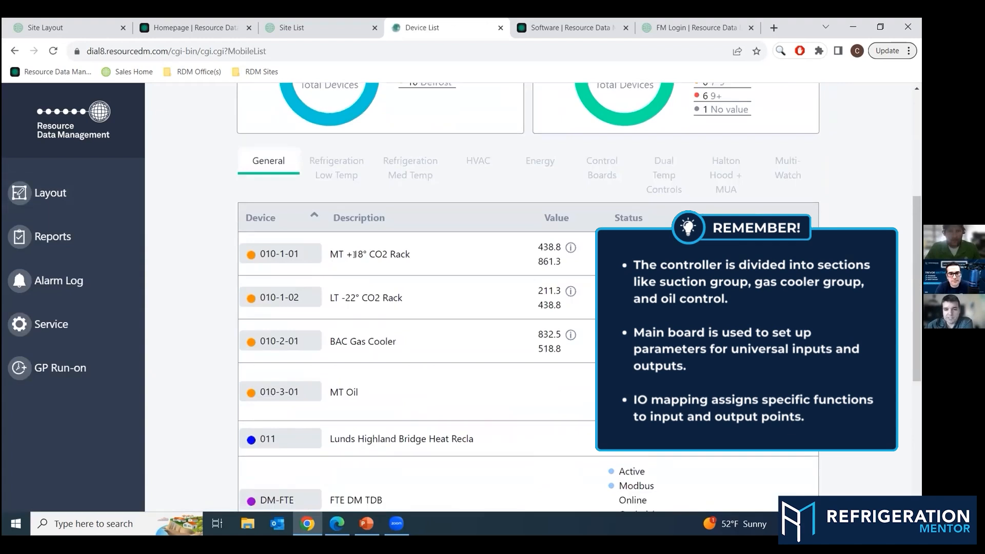
{"action": "double_click", "coordinate": [340, 341]}
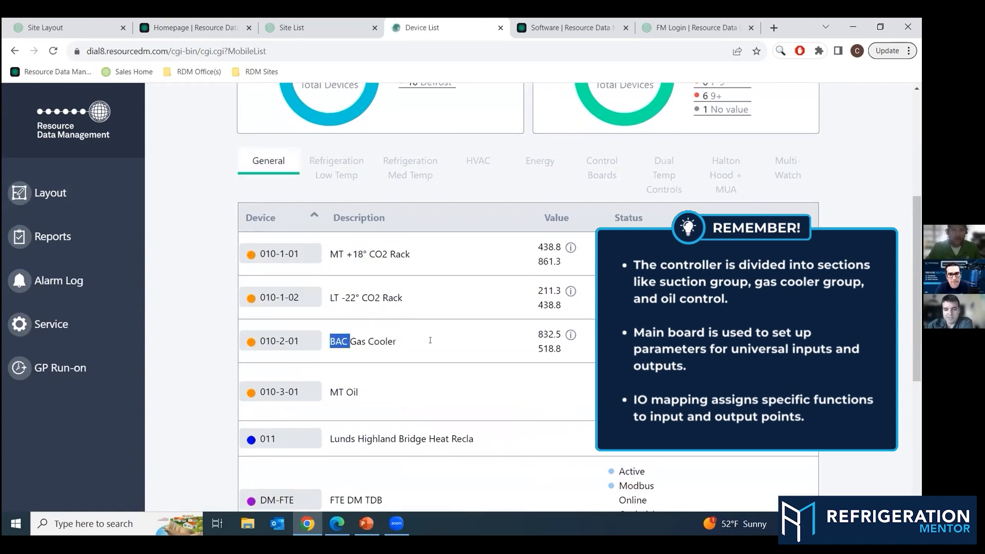
{"action": "left_click", "coordinate": [600, 167]}
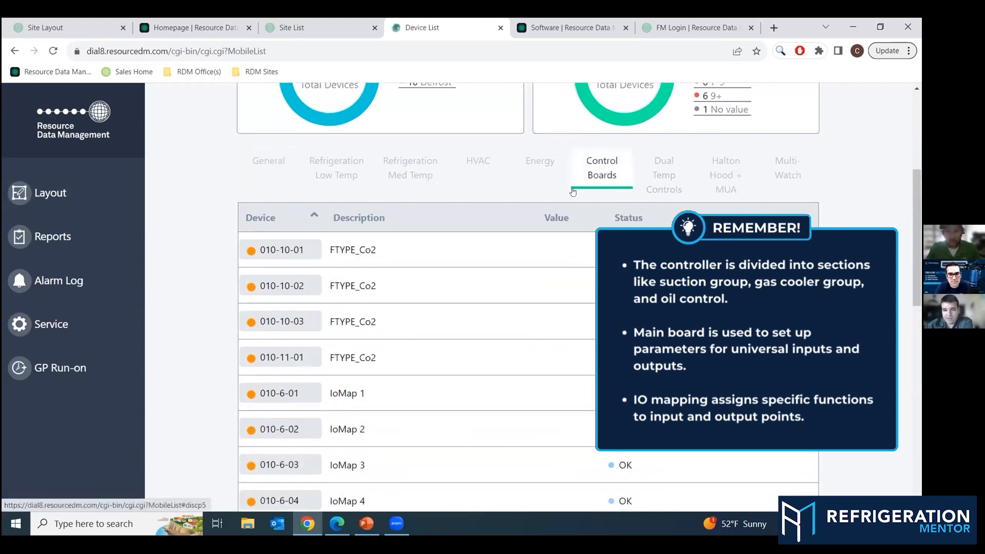
{"action": "scroll", "scroll_direction": "down", "scroll_amount": 3}
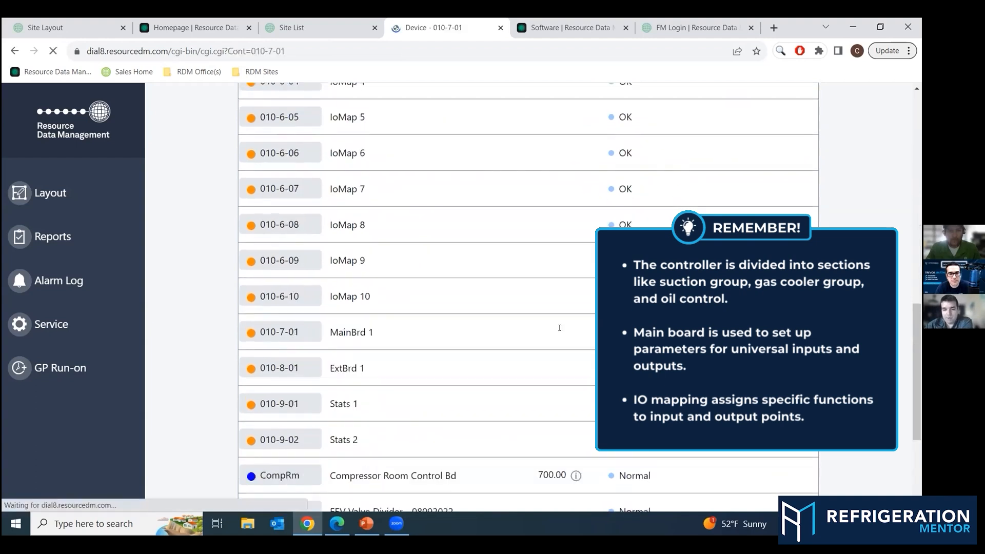
Check MainBrd 1's Uni 1–8 input types, noting Uni 4, then load IoMap 1's parameters
{"action": "left_click", "coordinate": [351, 332]}
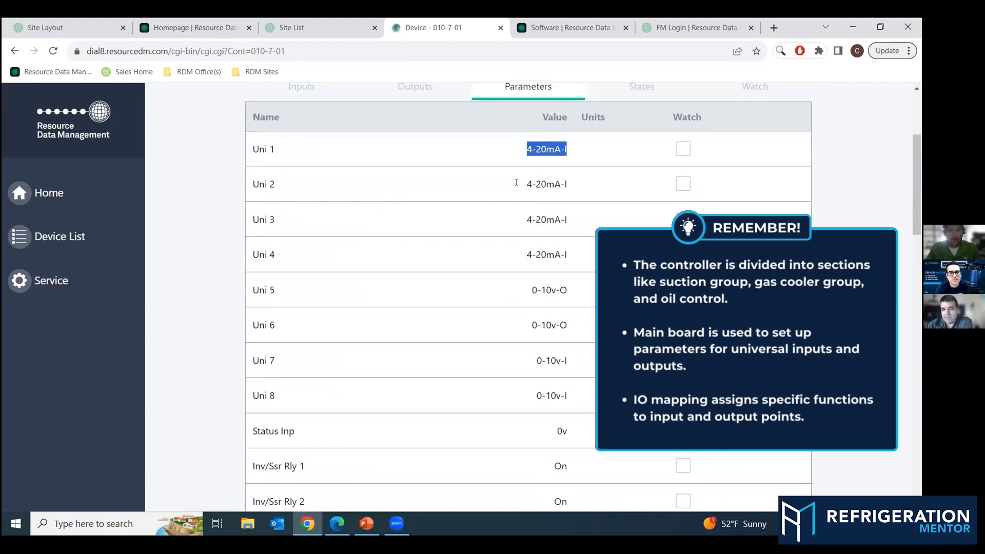
{"action": "left_click", "coordinate": [546, 254]}
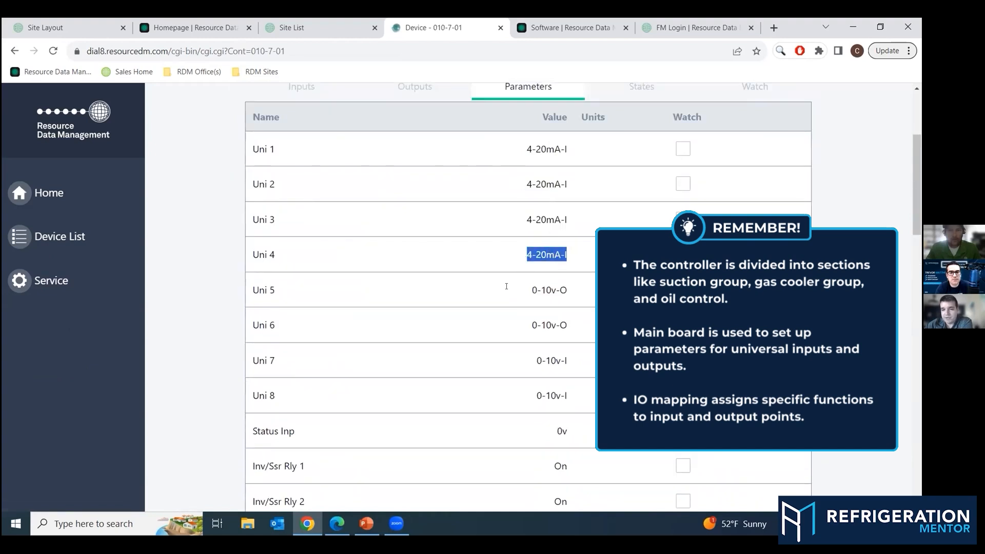
{"action": "left_click", "coordinate": [547, 289]}
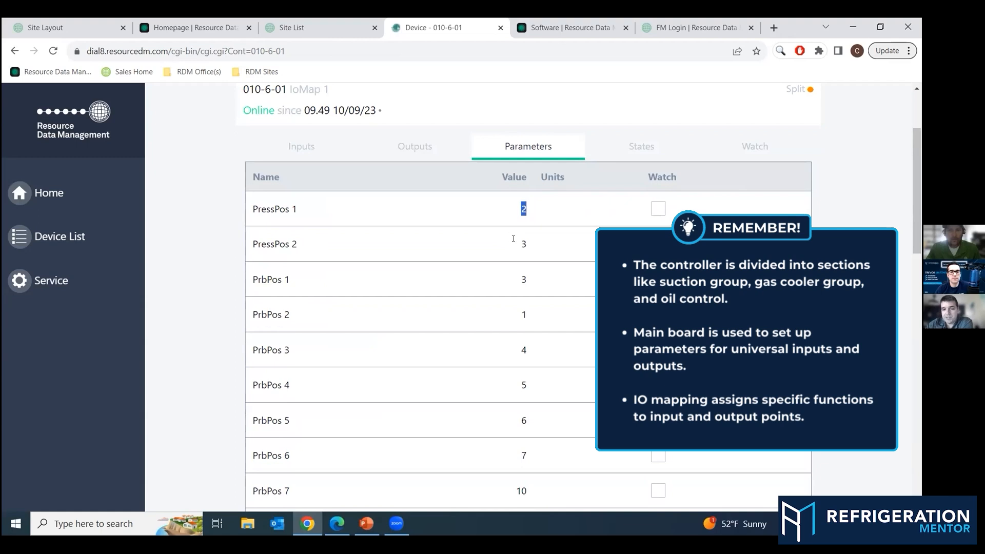
Review IoMap 1's PressPos 2 value and its PrbPos, StatusPos, InvPos and RlyPos entries
{"action": "left_click", "coordinate": [522, 279]}
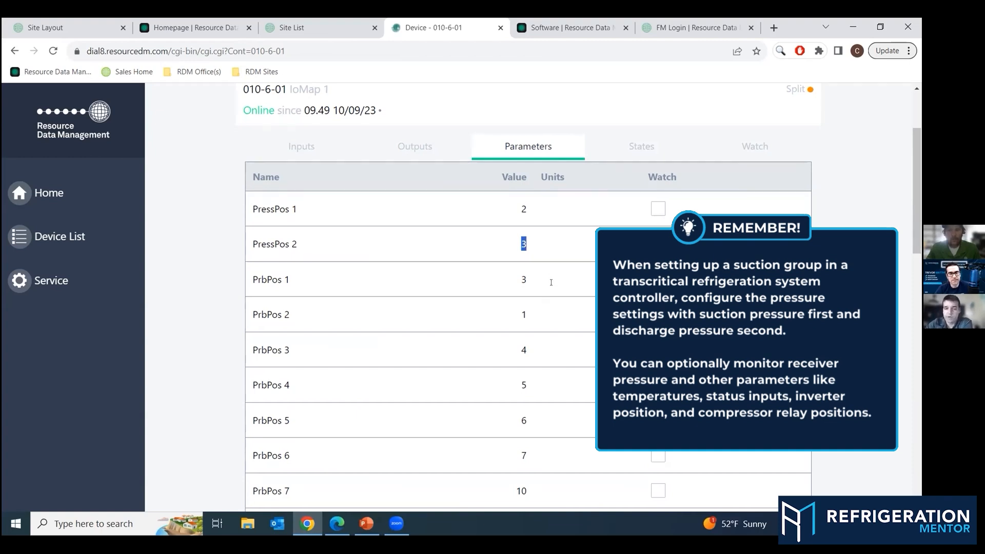
{"action": "scroll", "scroll_direction": "down", "scroll_amount": 3}
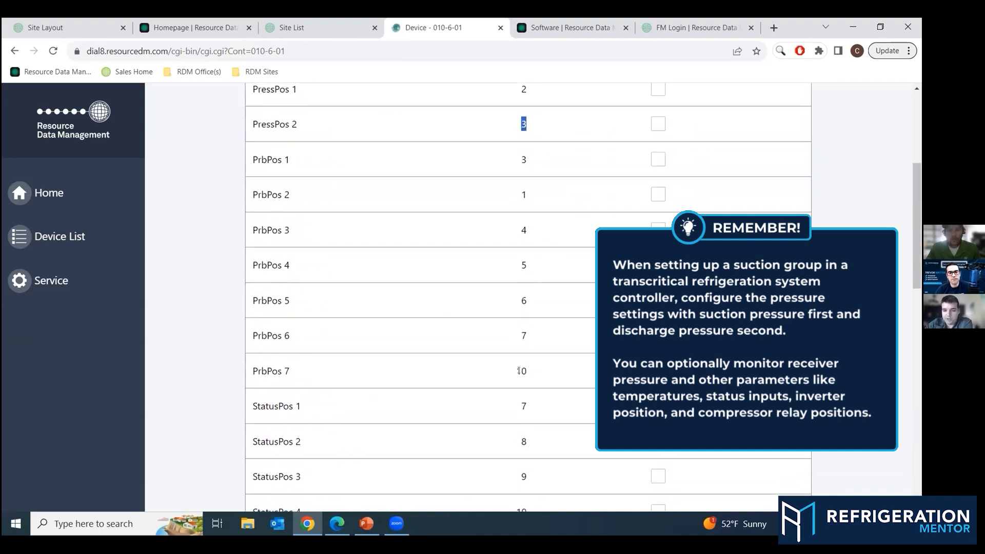
{"action": "scroll", "scroll_direction": "down", "scroll_amount": 3}
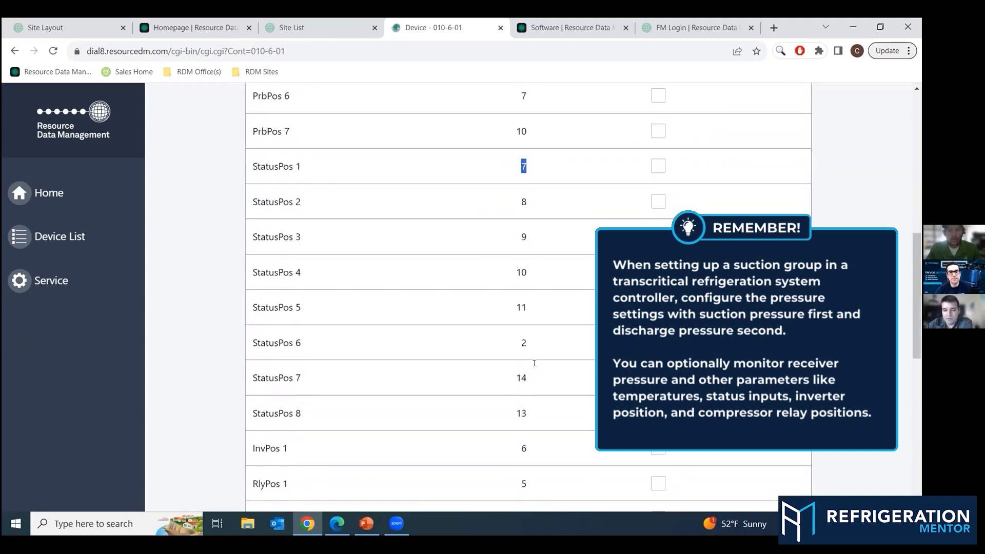
{"action": "scroll", "scroll_direction": "down", "scroll_amount": 3}
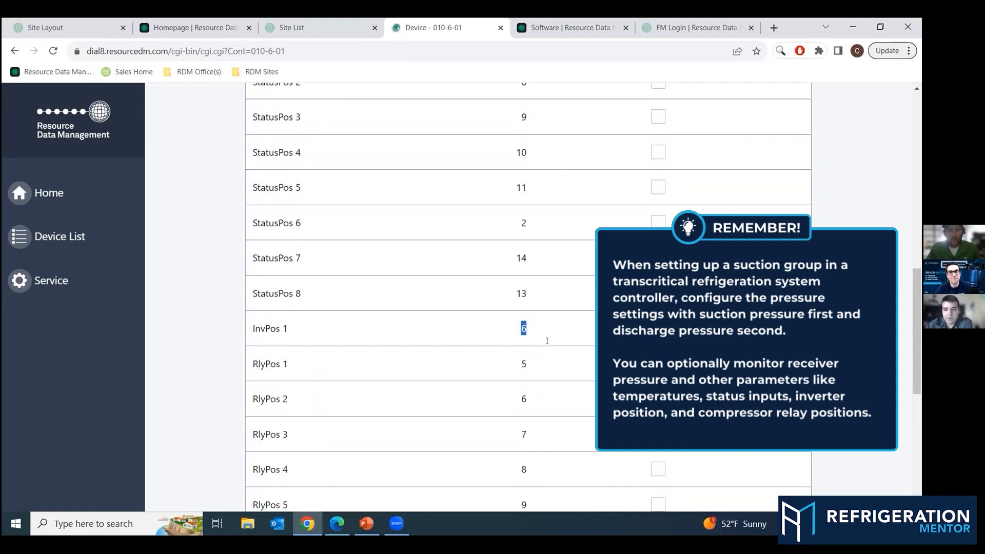
{"action": "scroll", "scroll_direction": "down", "scroll_amount": 3}
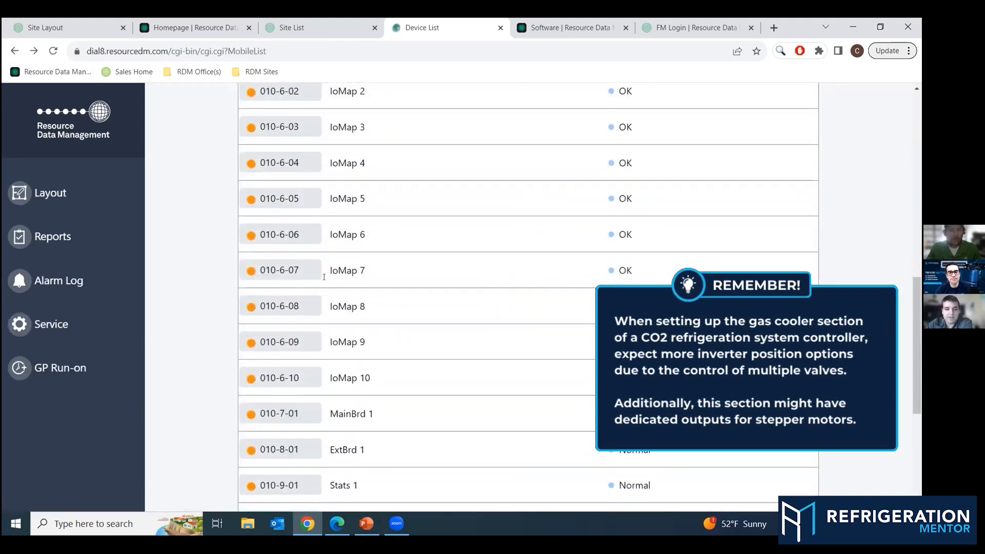
Review IoMap 3 (010-6-03) down to its InvPos and RlyPos parameters
{"action": "left_click", "coordinate": [279, 270]}
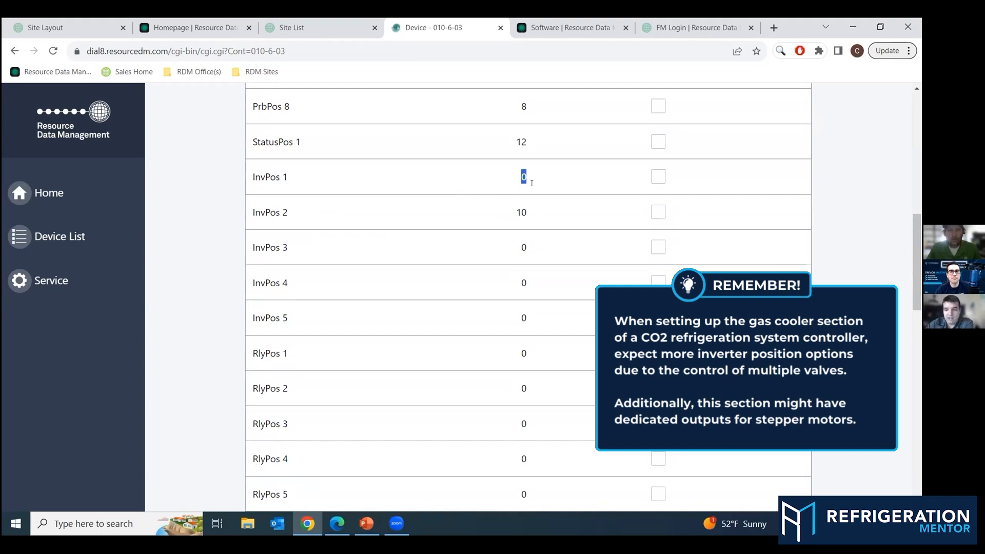
{"action": "mouse_move", "coordinate": [446, 224]}
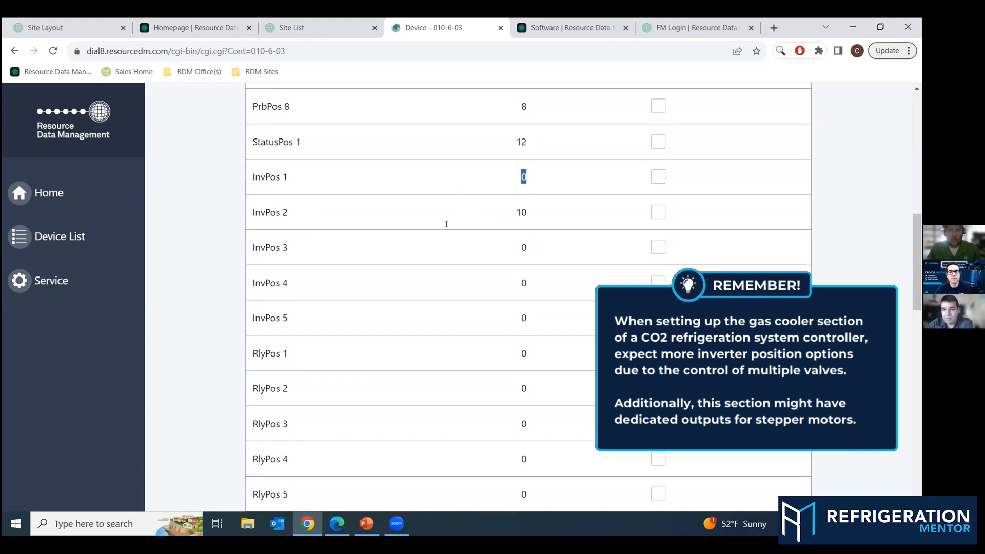
{"action": "scroll", "scroll_direction": "down", "scroll_amount": 3}
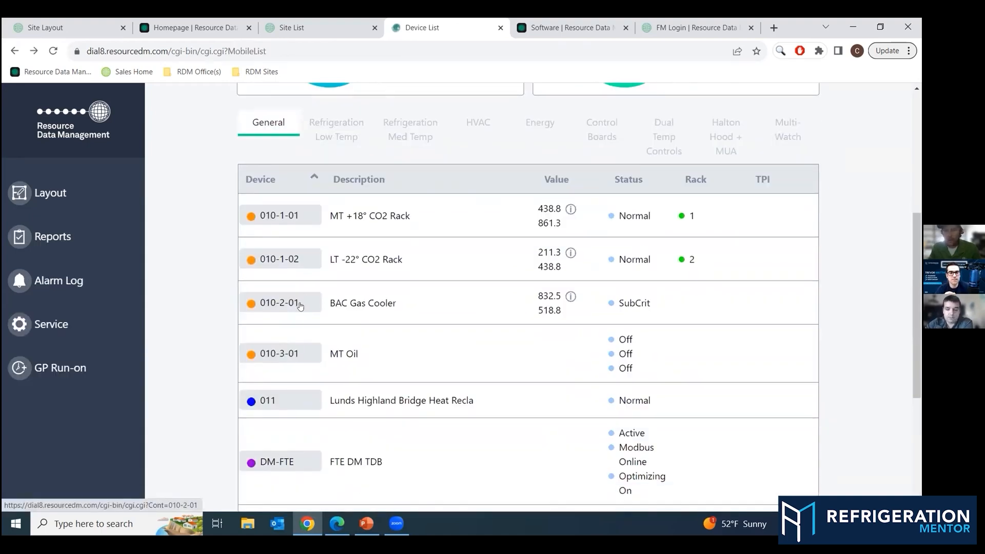
Examine the BAC Gas Cooler parameters down to Max Gas Press 1450 psi and Min Gas Press 680 psi
{"action": "left_click", "coordinate": [279, 303]}
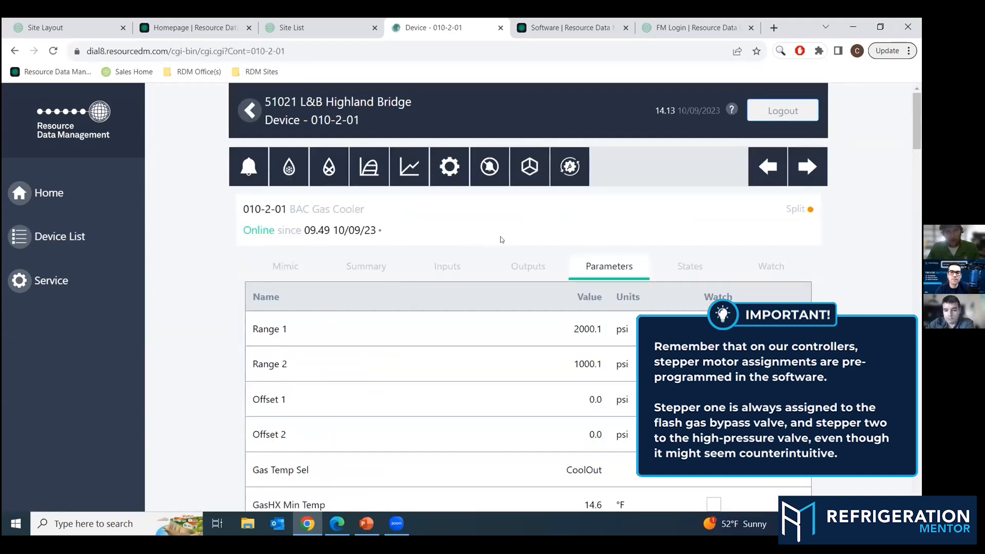
{"action": "scroll", "scroll_direction": "down", "scroll_amount": 3}
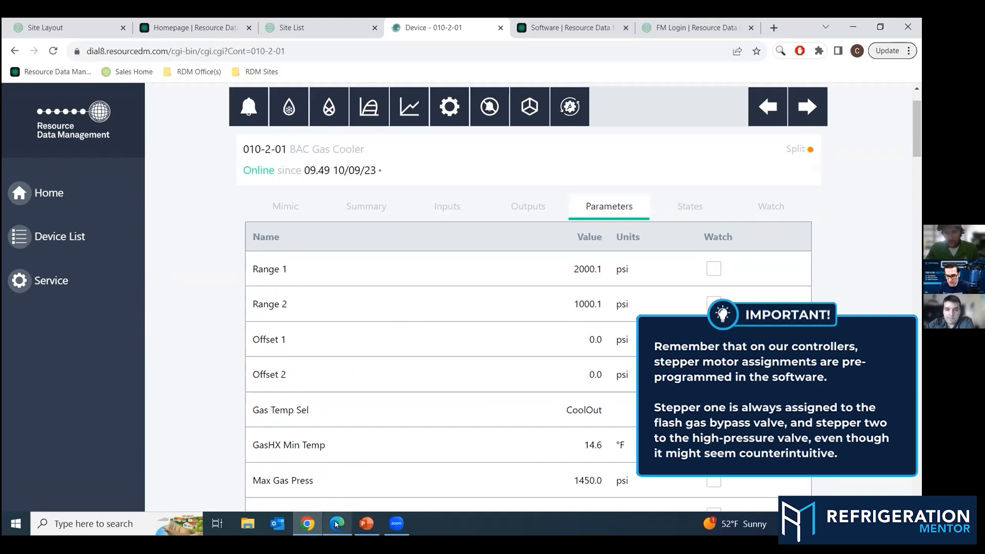
{"action": "mouse_move", "coordinate": [336, 524]}
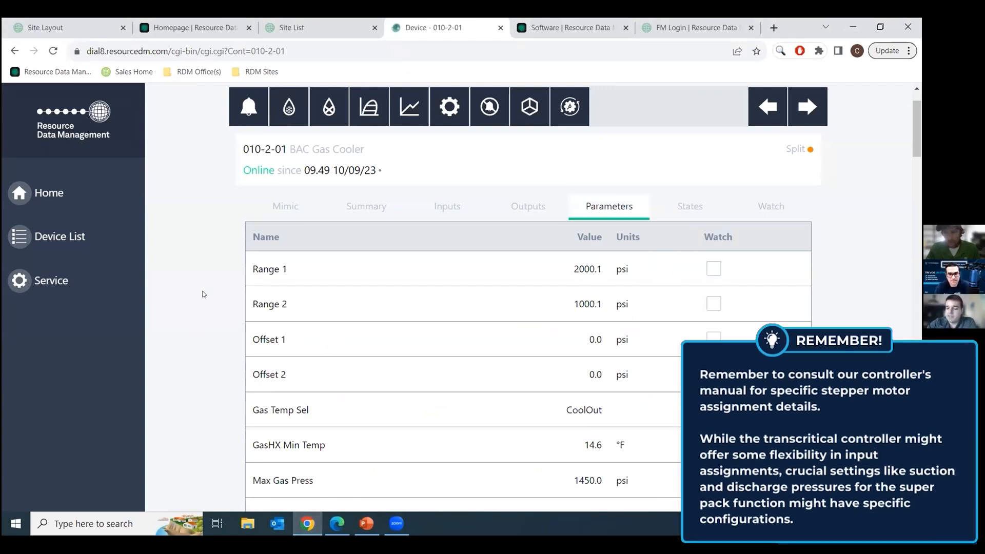
{"action": "scroll", "scroll_direction": "down", "scroll_amount": 3}
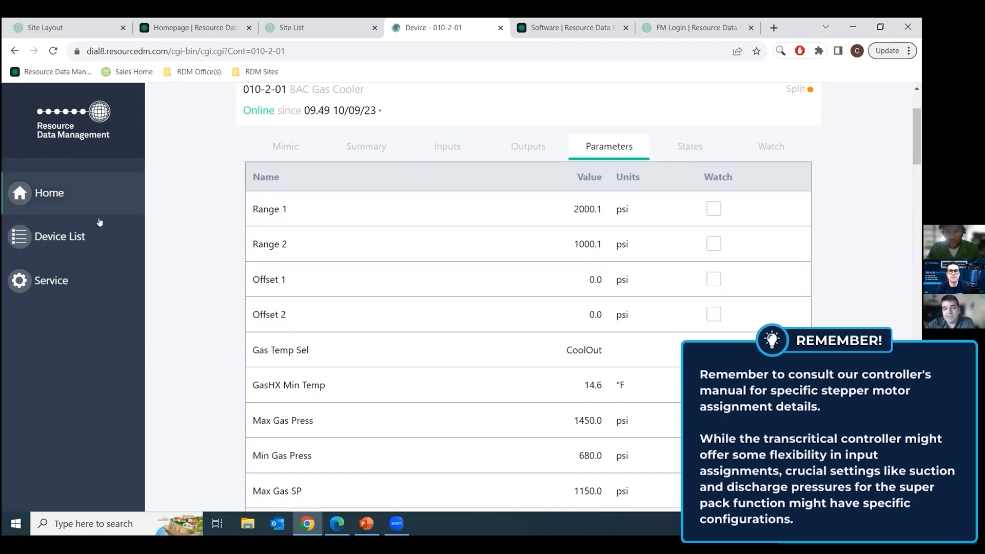
{"action": "mouse_move", "coordinate": [167, 208]}
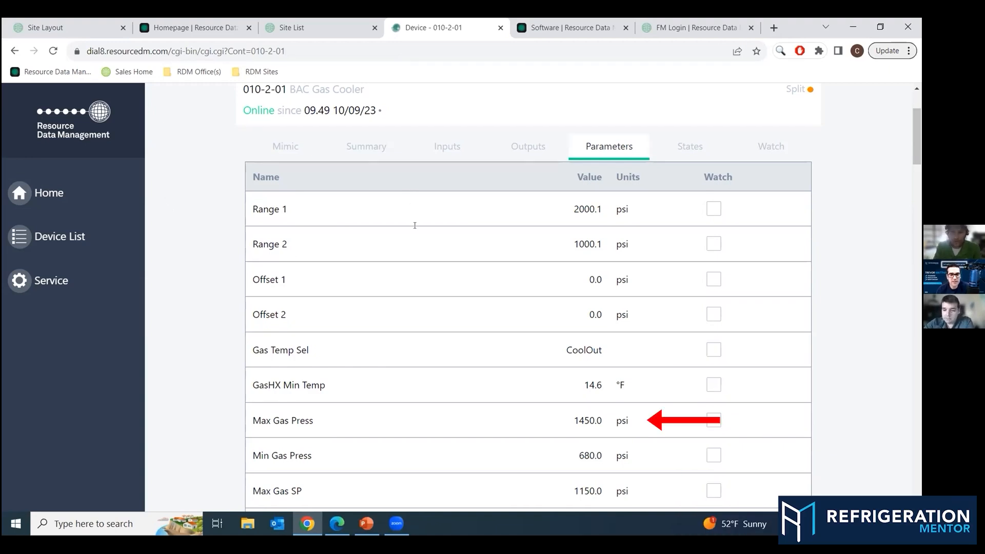
{"action": "scroll", "scroll_direction": "down", "scroll_amount": 3}
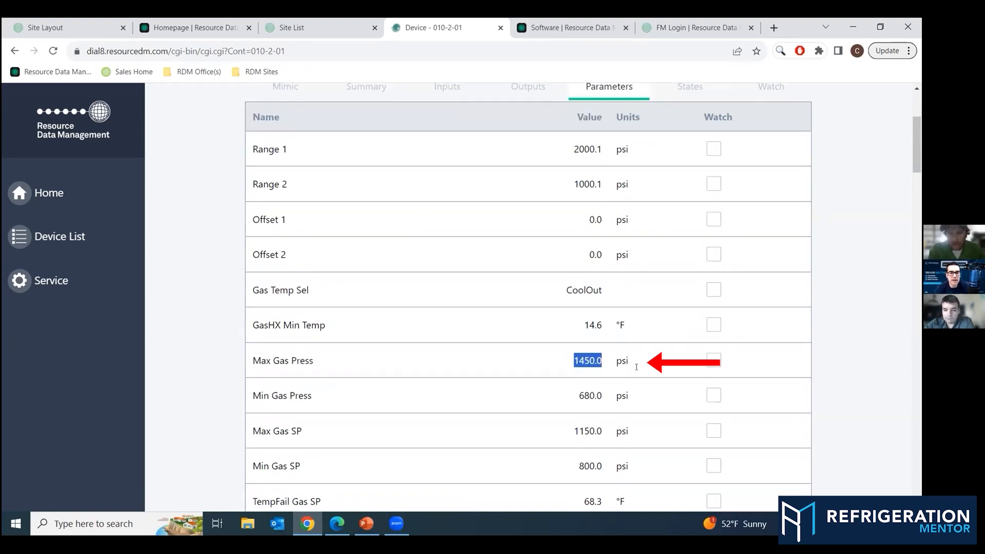
{"action": "scroll", "scroll_direction": "down", "scroll_amount": 3}
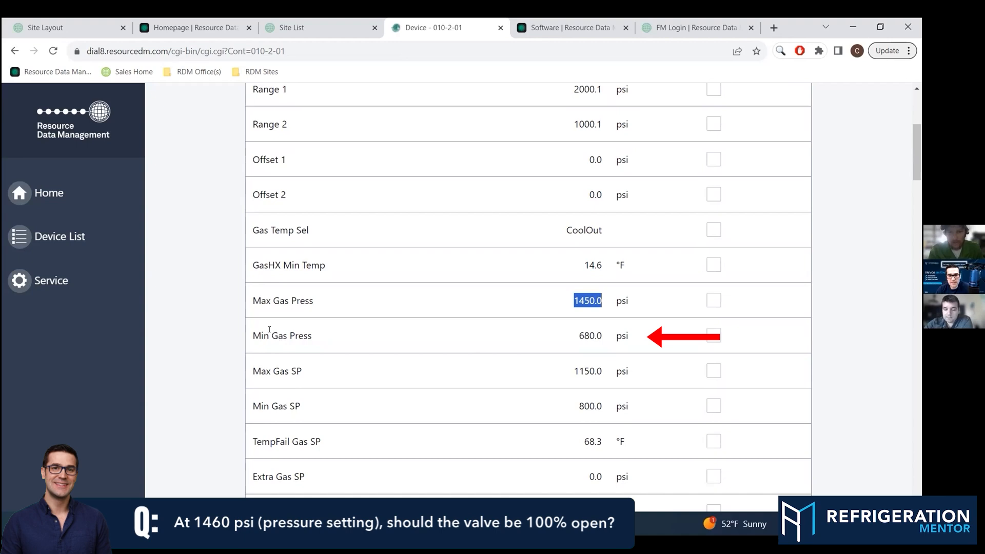
{"action": "mouse_move", "coordinate": [218, 315]}
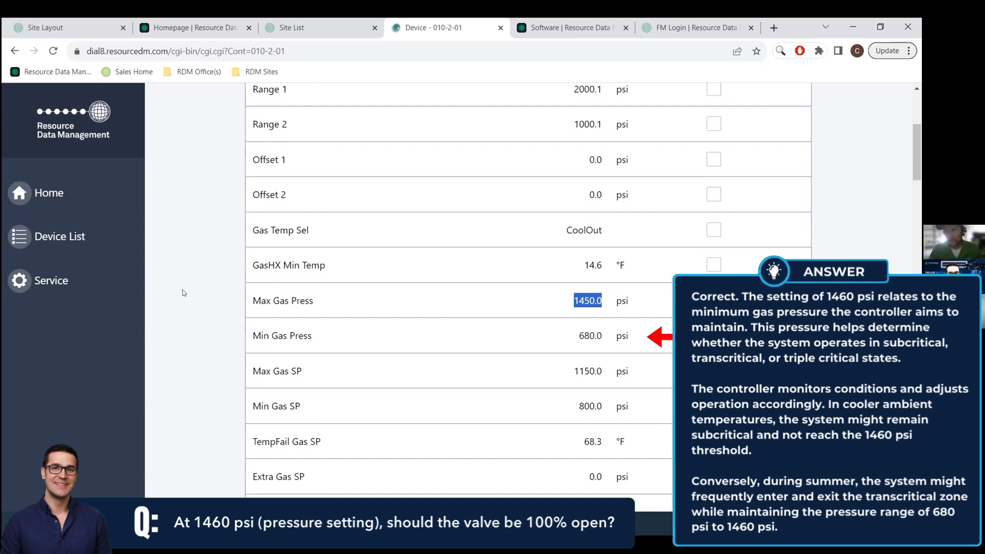
{"action": "mouse_move", "coordinate": [181, 290]}
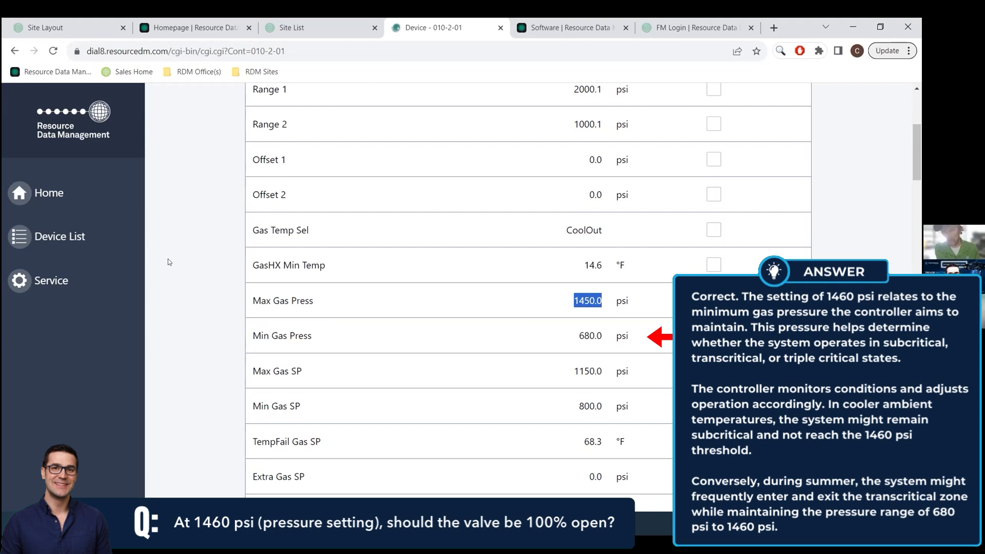
{"action": "mouse_move", "coordinate": [168, 245]}
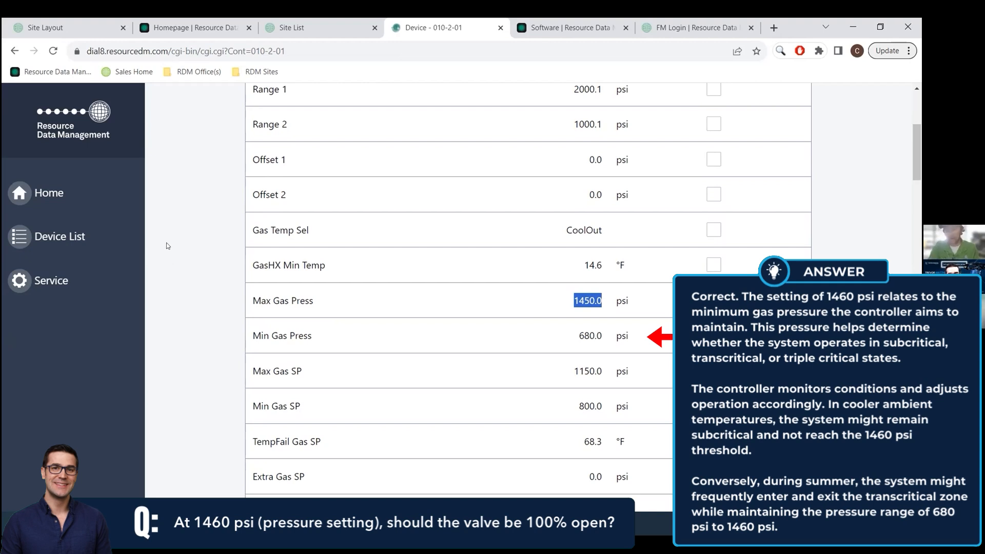
{"action": "mouse_move", "coordinate": [171, 233]}
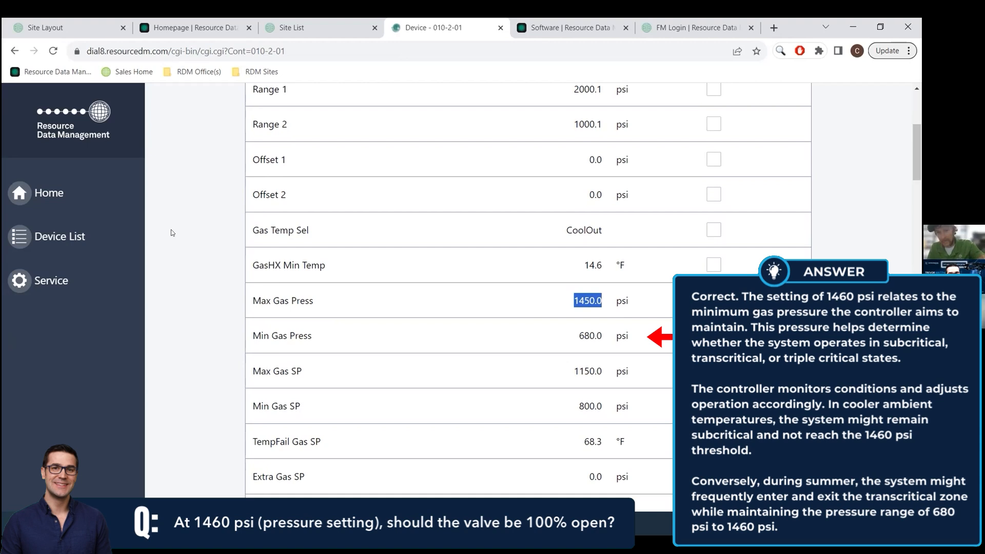
{"action": "mouse_move", "coordinate": [168, 222]}
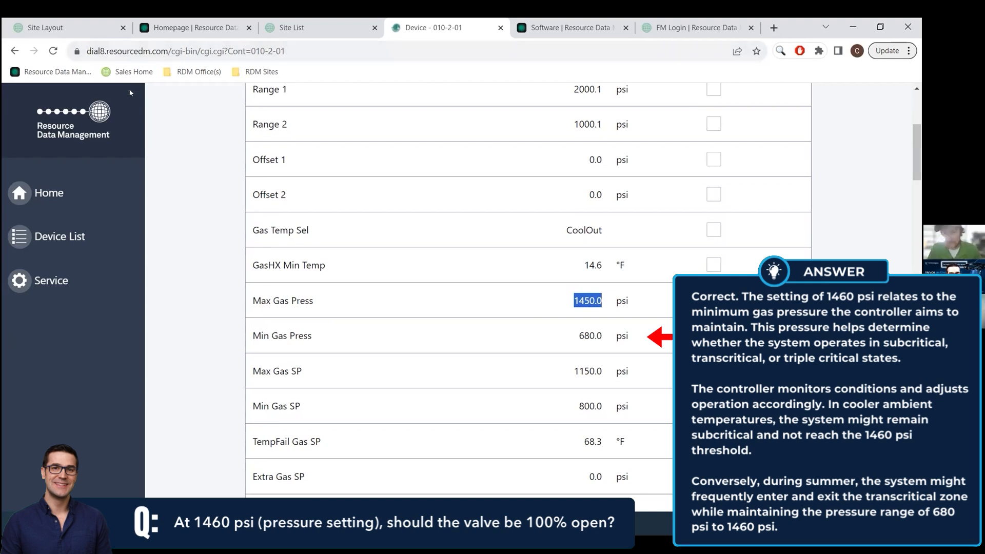
{"action": "mouse_move", "coordinate": [192, 26]}
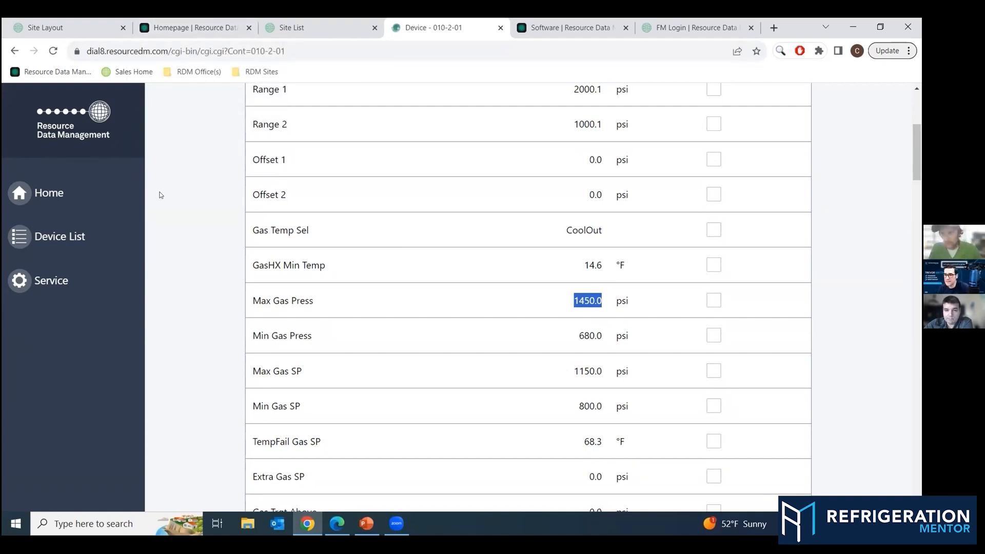
{"action": "mouse_move", "coordinate": [178, 202]}
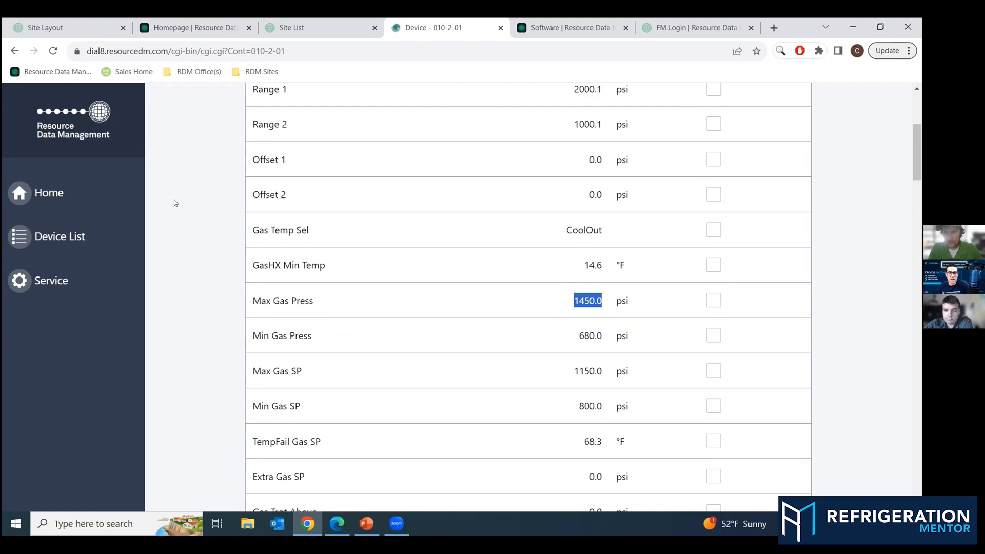
{"action": "mouse_move", "coordinate": [227, 214]}
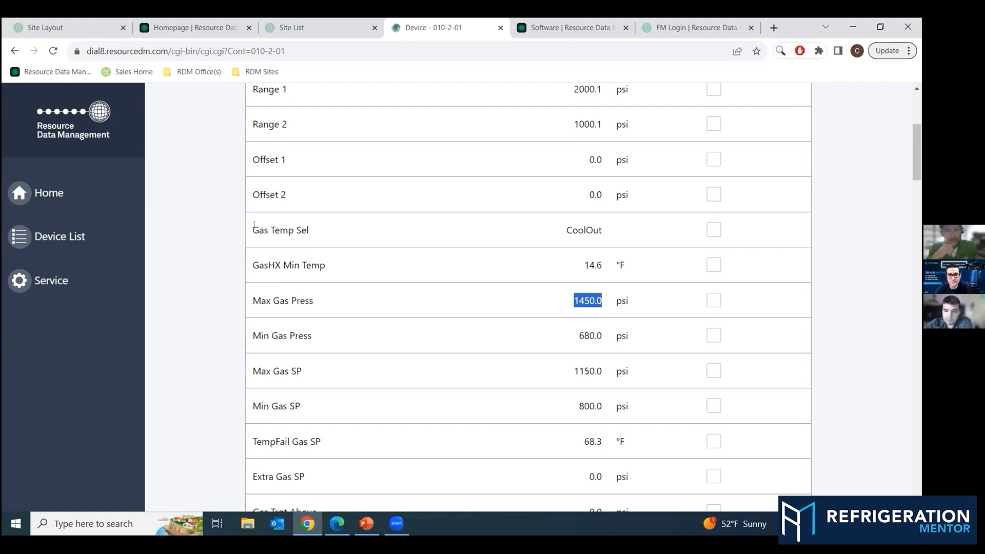
Move past the fan settings to the receiver section showing Recv Target 520 psi
{"action": "scroll", "scroll_direction": "down", "scroll_amount": 3}
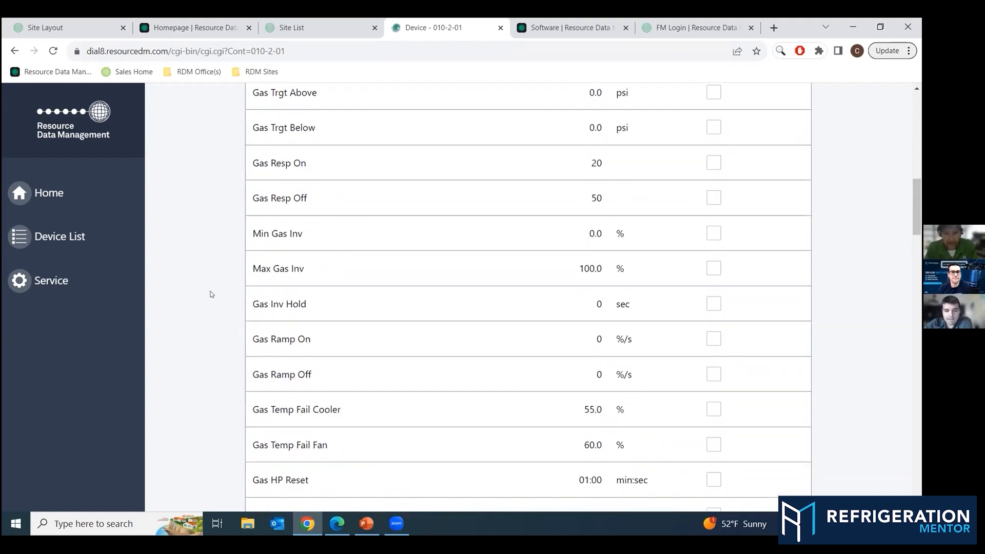
{"action": "scroll", "scroll_direction": "down", "scroll_amount": 3}
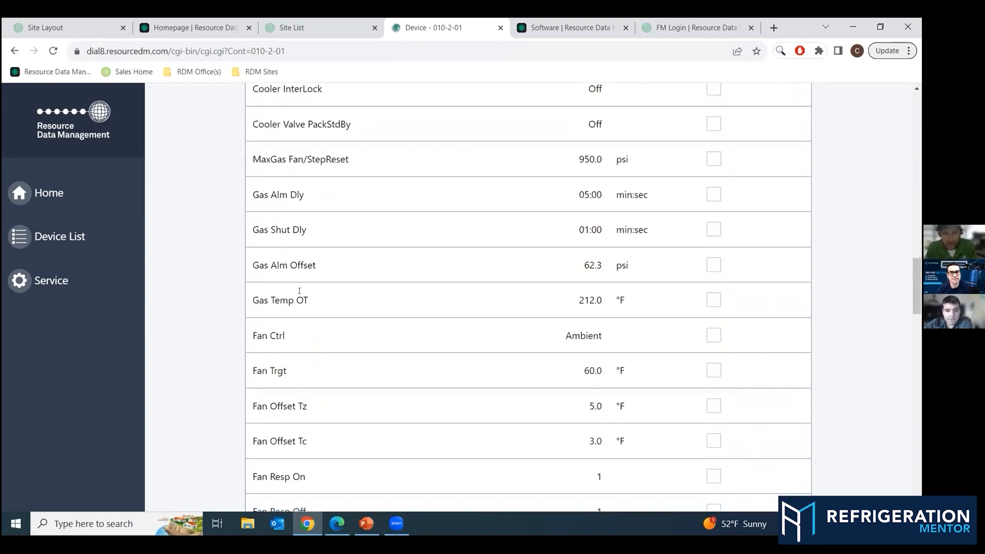
{"action": "scroll", "scroll_direction": "down", "scroll_amount": 3}
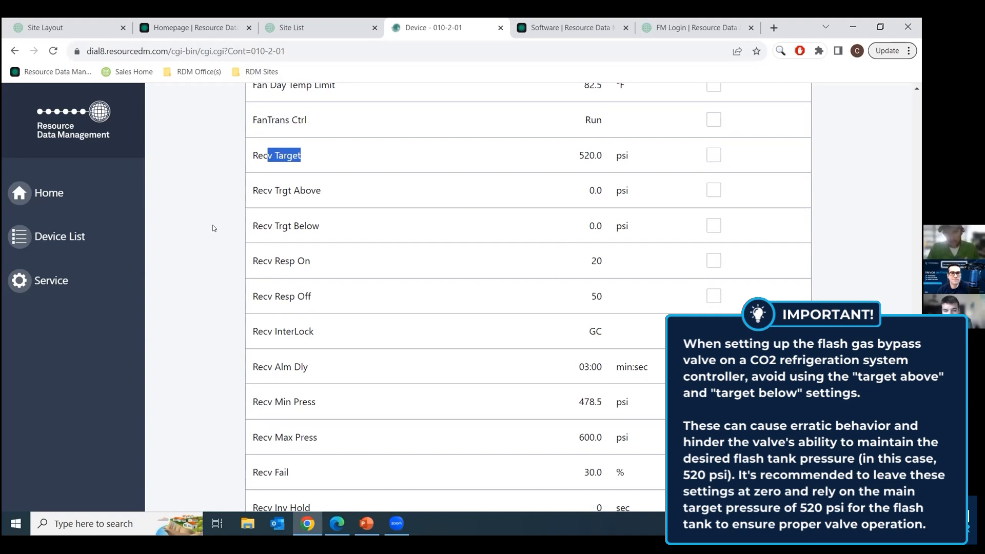
{"action": "mouse_move", "coordinate": [217, 236]}
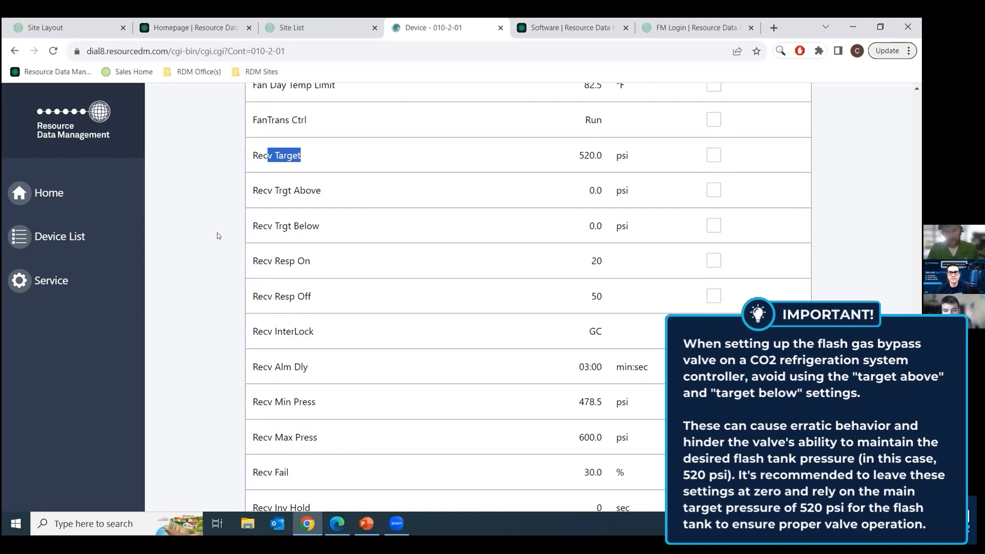
{"action": "mouse_move", "coordinate": [216, 239]}
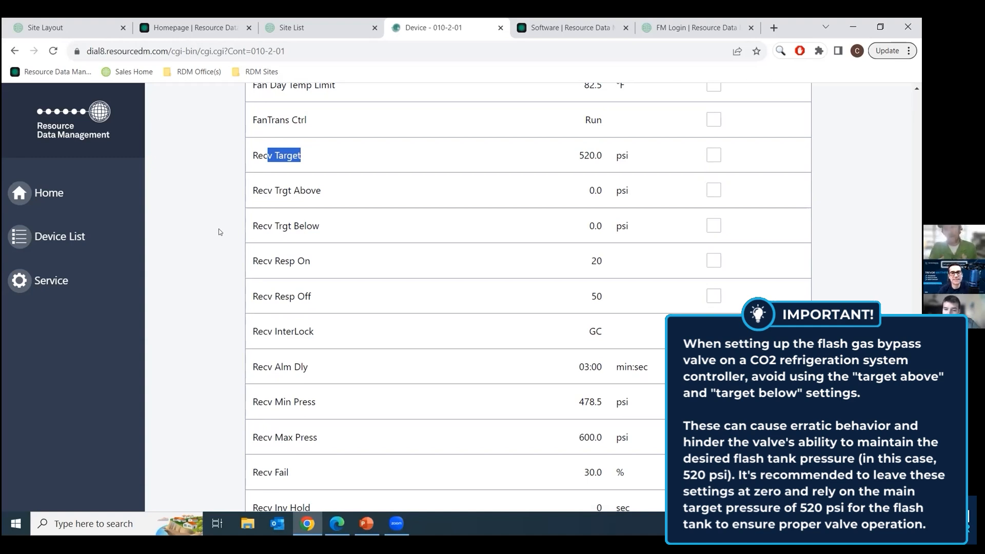
{"action": "mouse_move", "coordinate": [203, 222]}
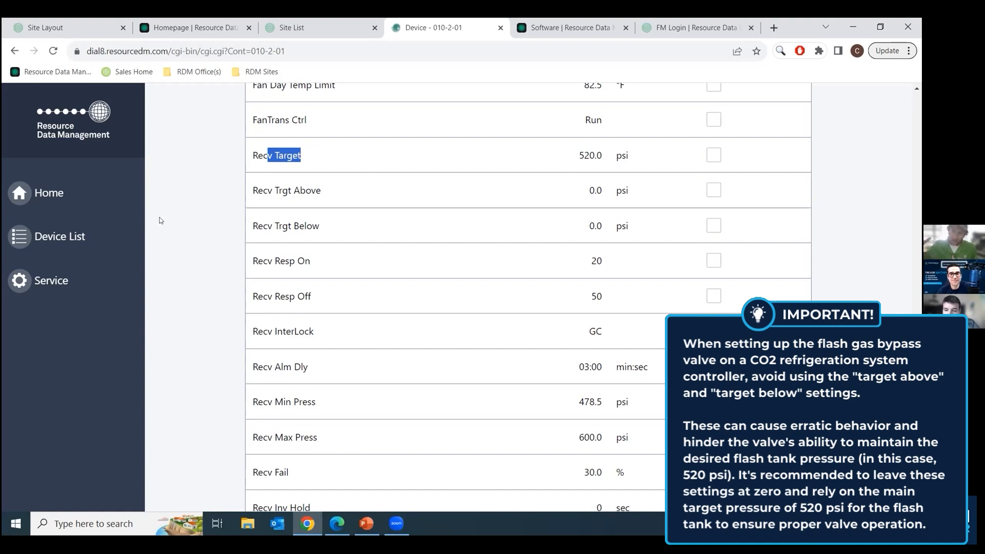
{"action": "mouse_move", "coordinate": [159, 218]}
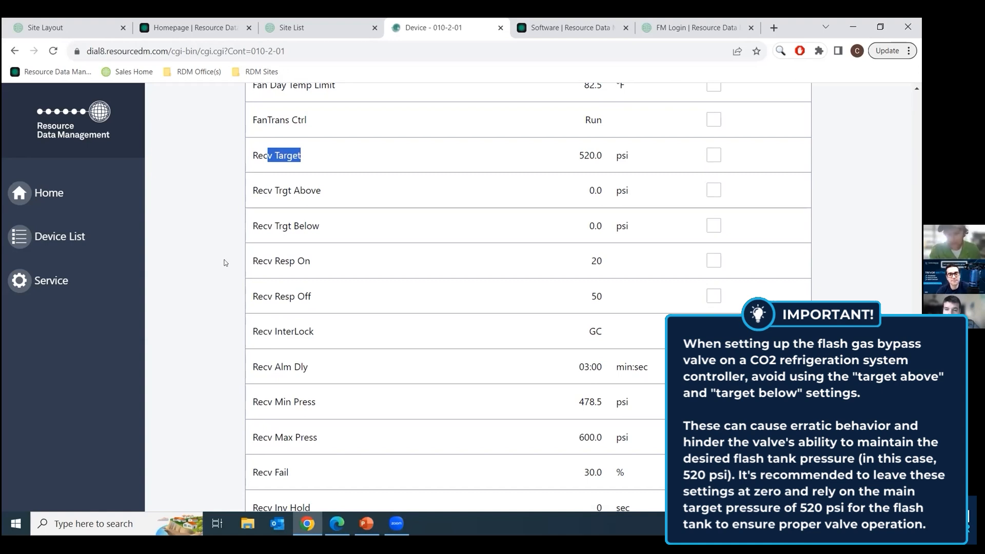
{"action": "mouse_move", "coordinate": [216, 254]}
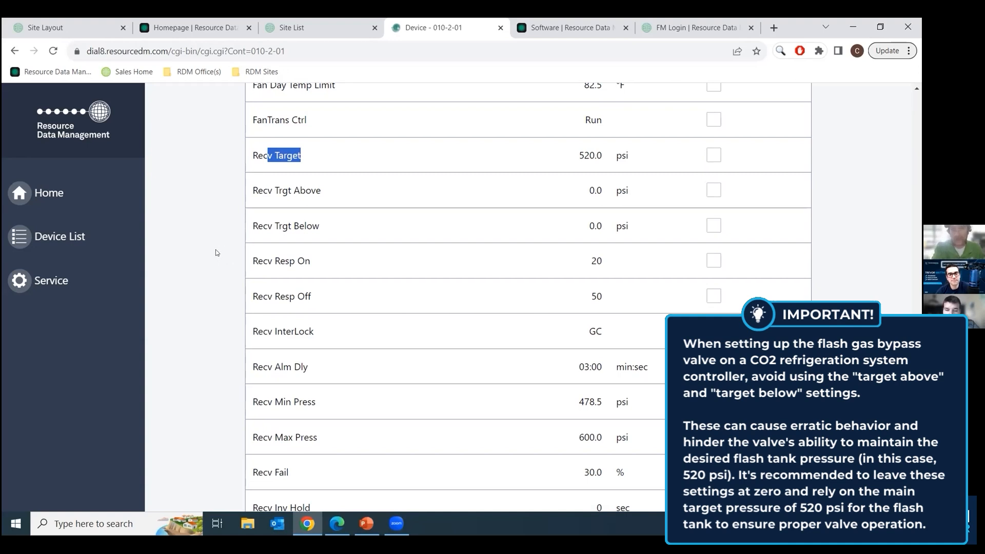
{"action": "mouse_move", "coordinate": [202, 254]}
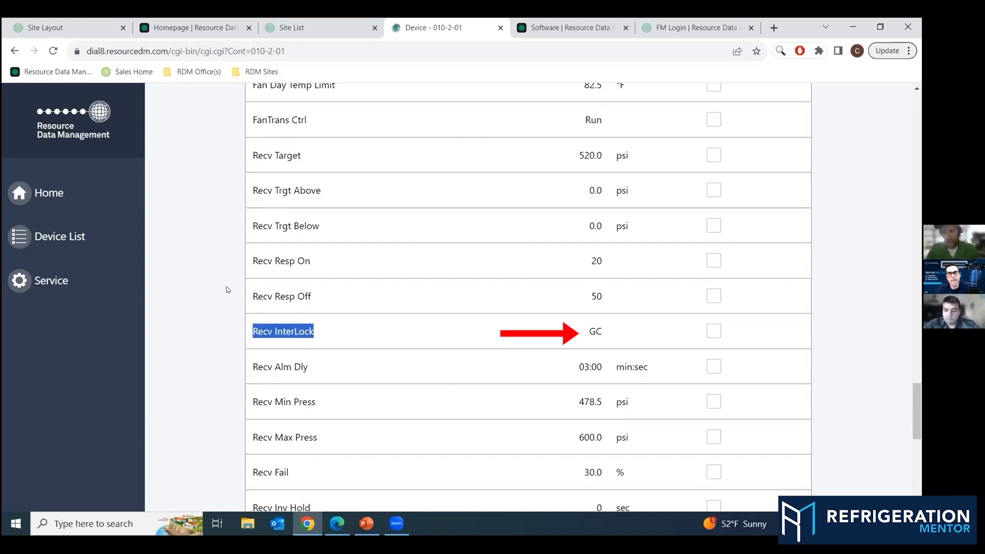
{"action": "mouse_move", "coordinate": [116, 64]}
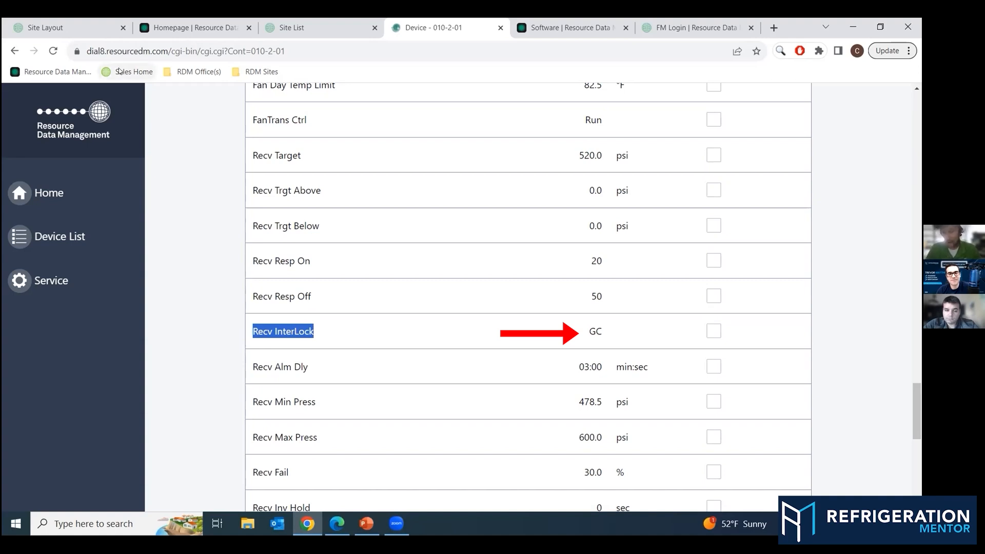
{"action": "mouse_move", "coordinate": [130, 71]}
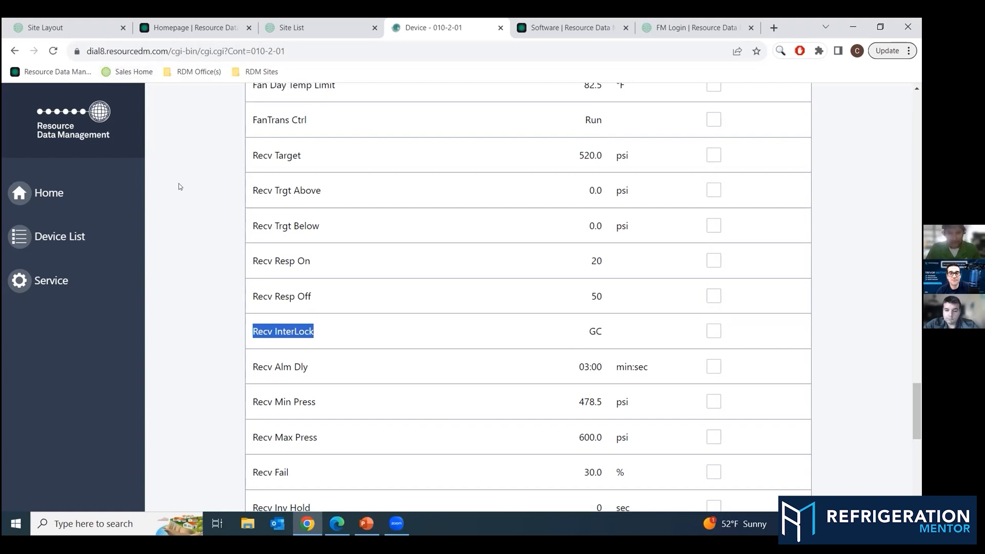
Reveal Recv InterLock (GC) through Recv Ramp Off and Do Liq Inj settings
{"action": "scroll", "scroll_direction": "down", "scroll_amount": 3}
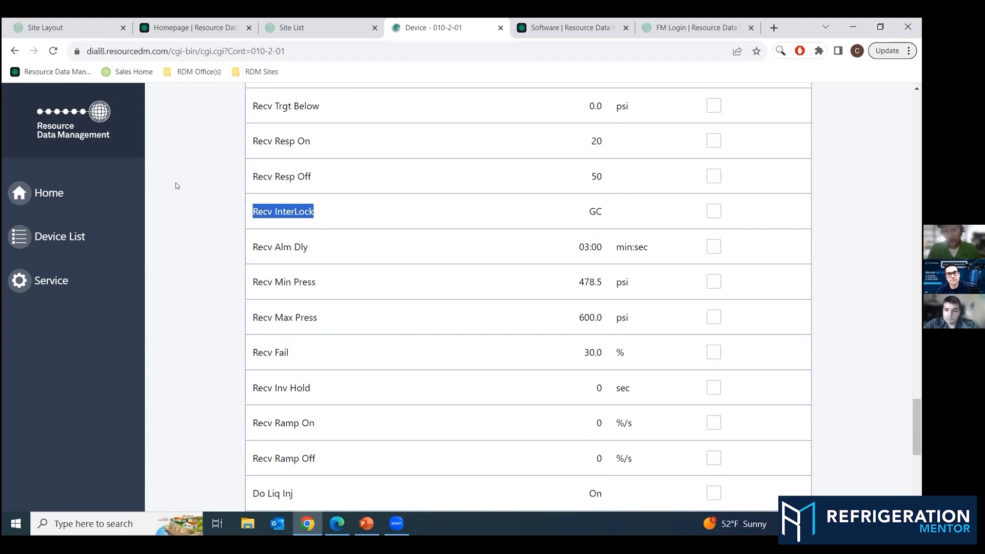
{"action": "mouse_move", "coordinate": [174, 186]}
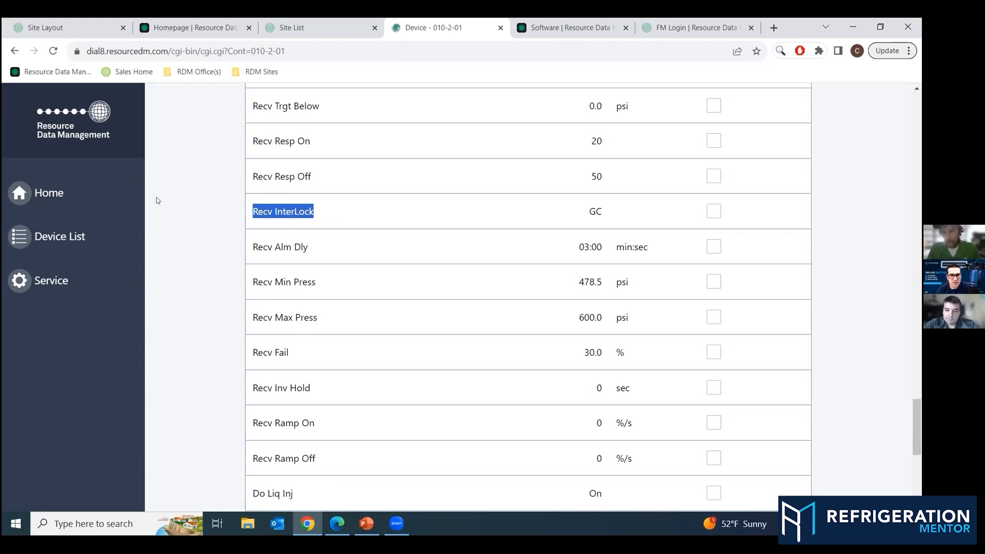
{"action": "double_click", "coordinate": [283, 281]}
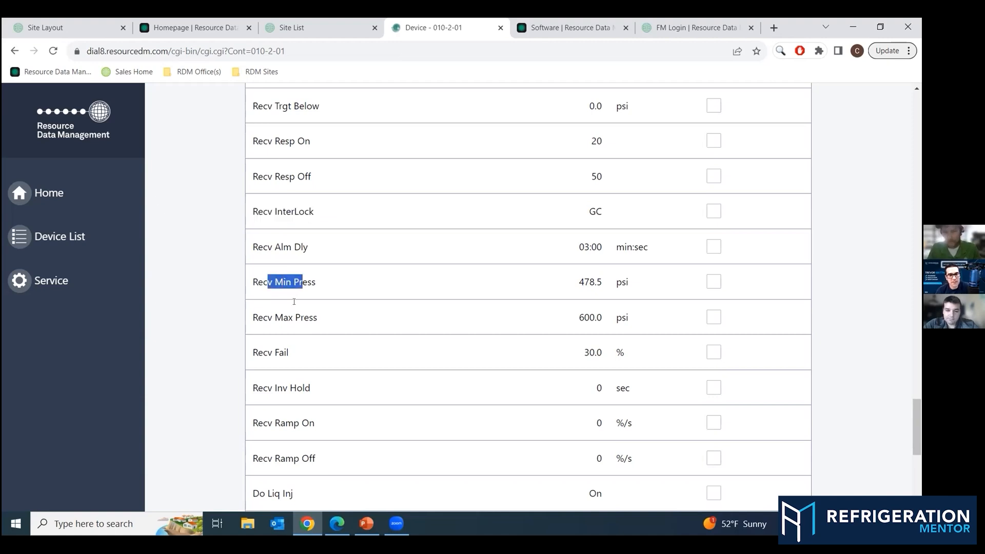
{"action": "double_click", "coordinate": [294, 317]}
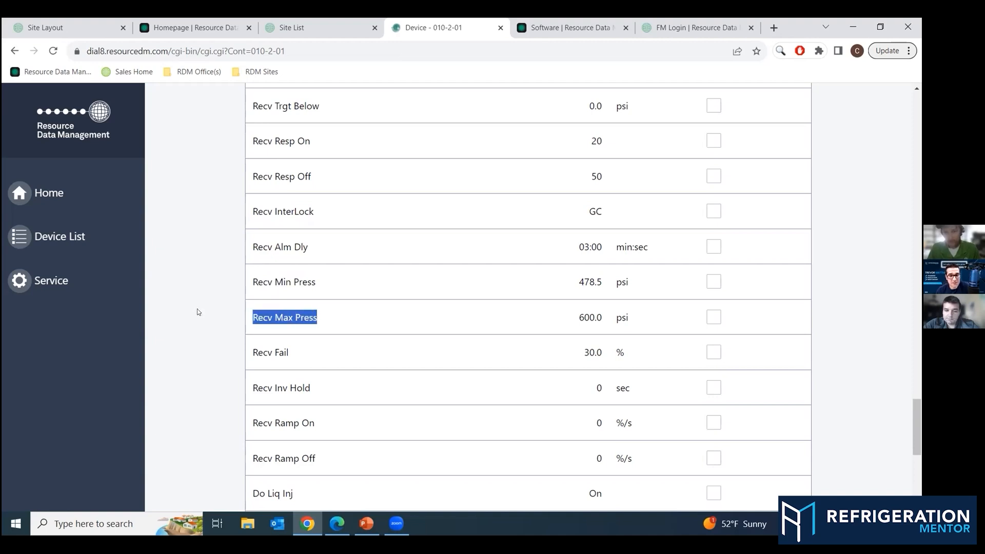
{"action": "mouse_move", "coordinate": [197, 314]}
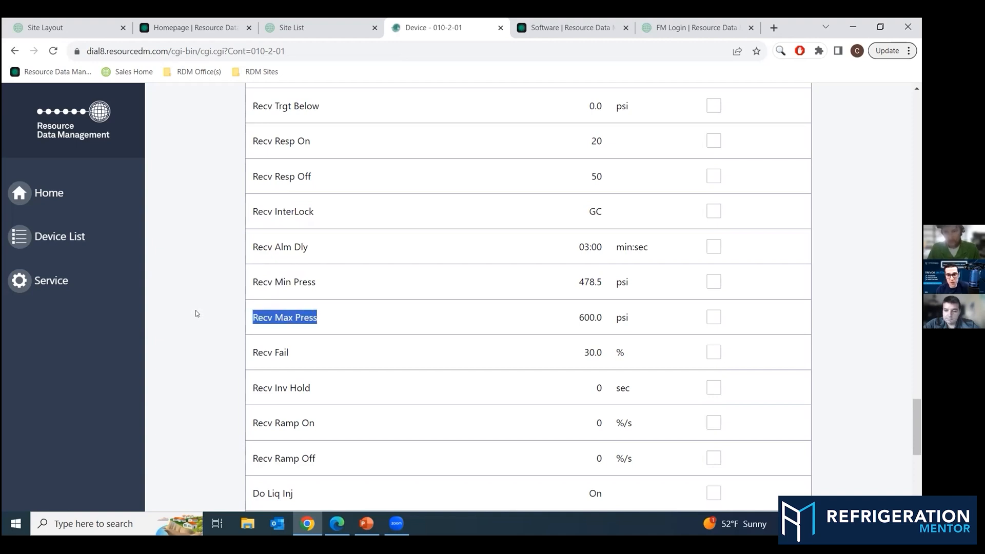